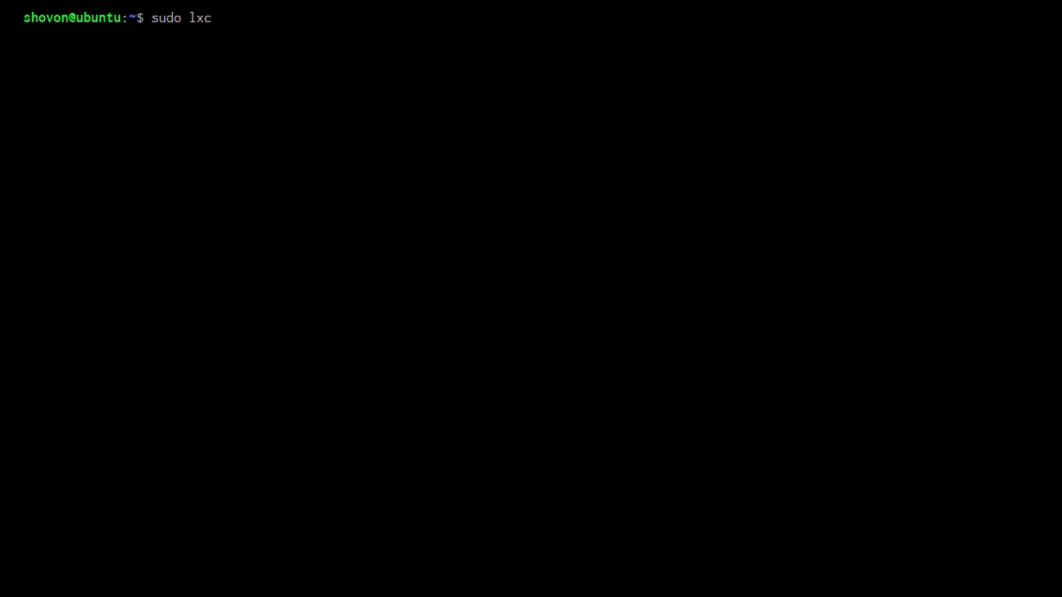
Filter the remote LXD image list from images: for ubuntu entries.
{"action": "type", "text": "image list"}
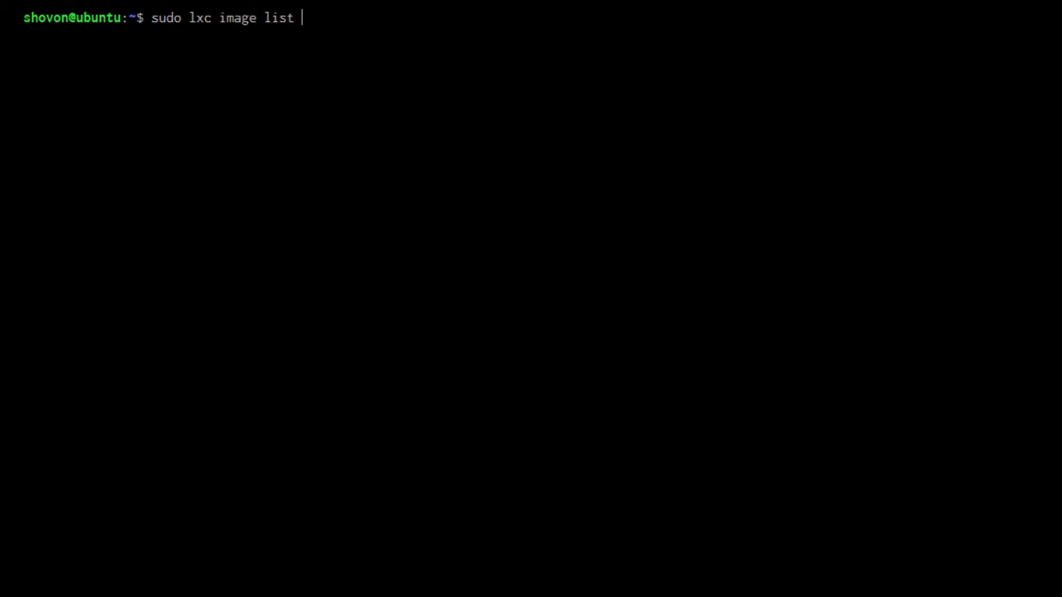
{"action": "type", "text": "images"}
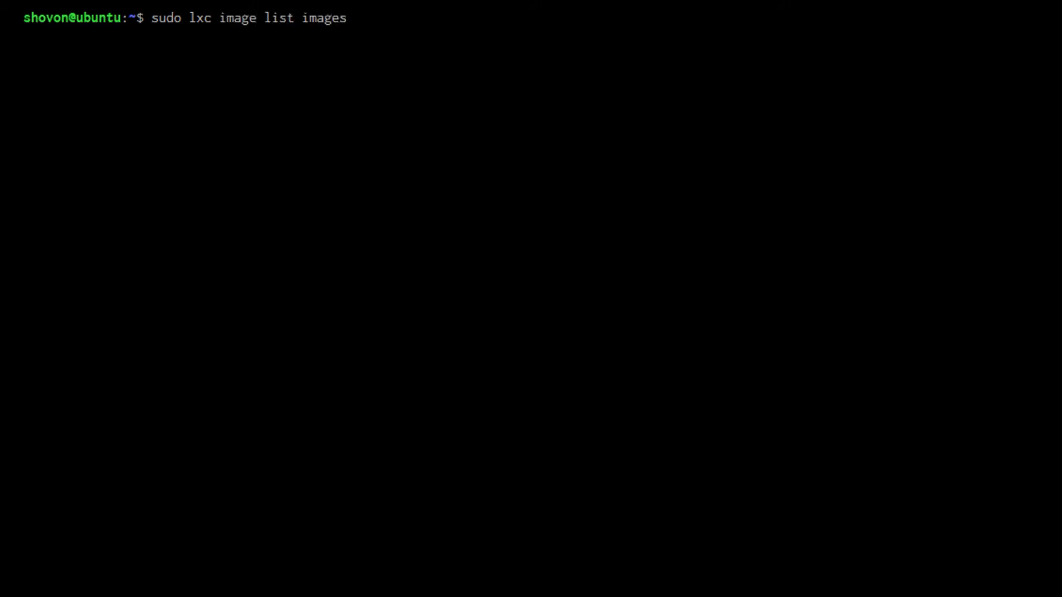
{"action": "type", "text": ":"}
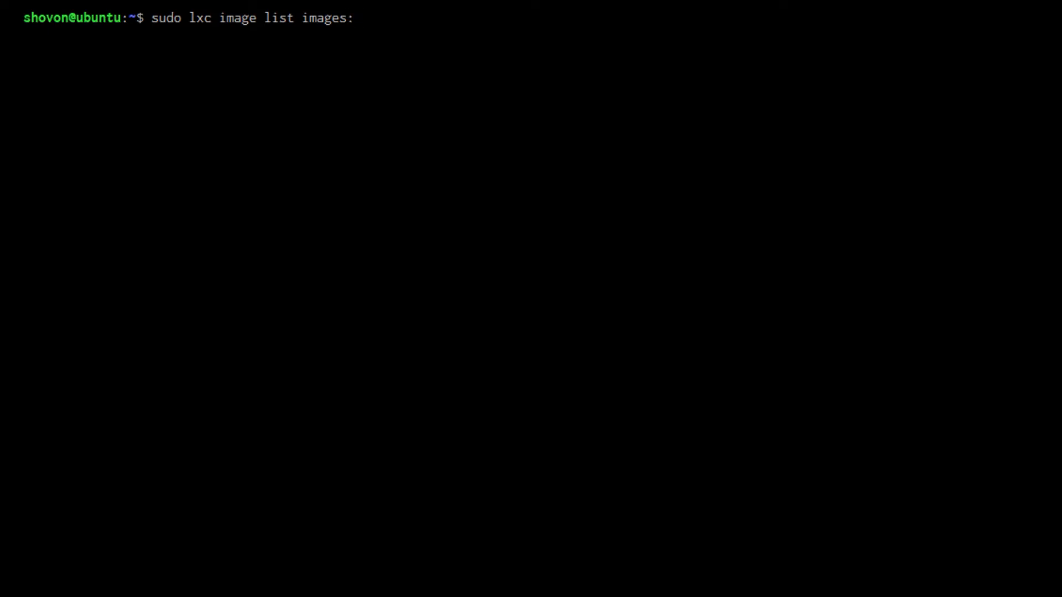
{"action": "type", "text": "| grep ubuntu"}
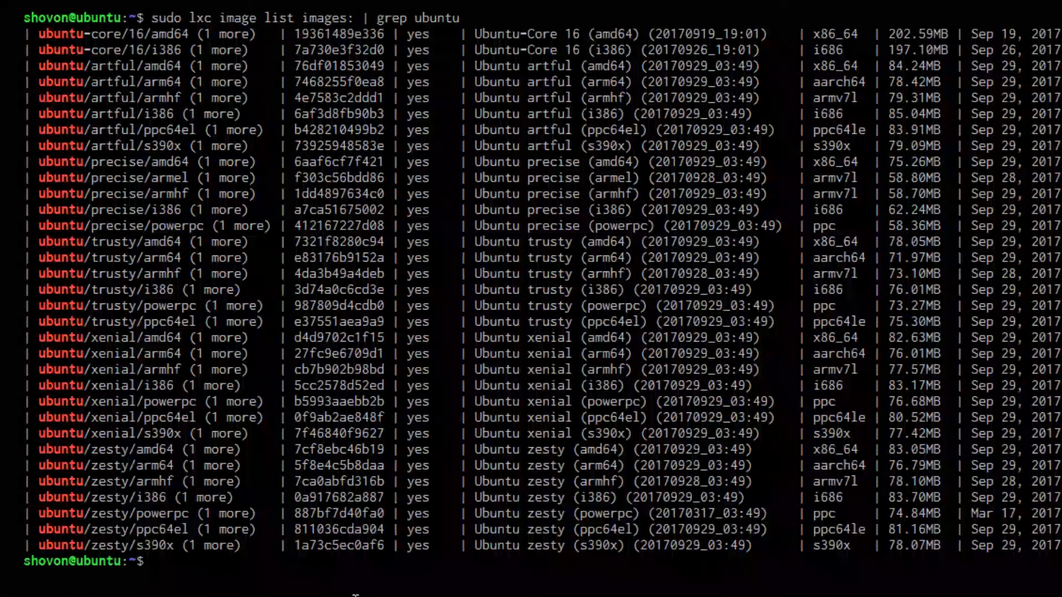
Launch container test1 from images:ubuntu/xenial/amd64, then list the containers.
{"action": "type", "text": "sudo l"}
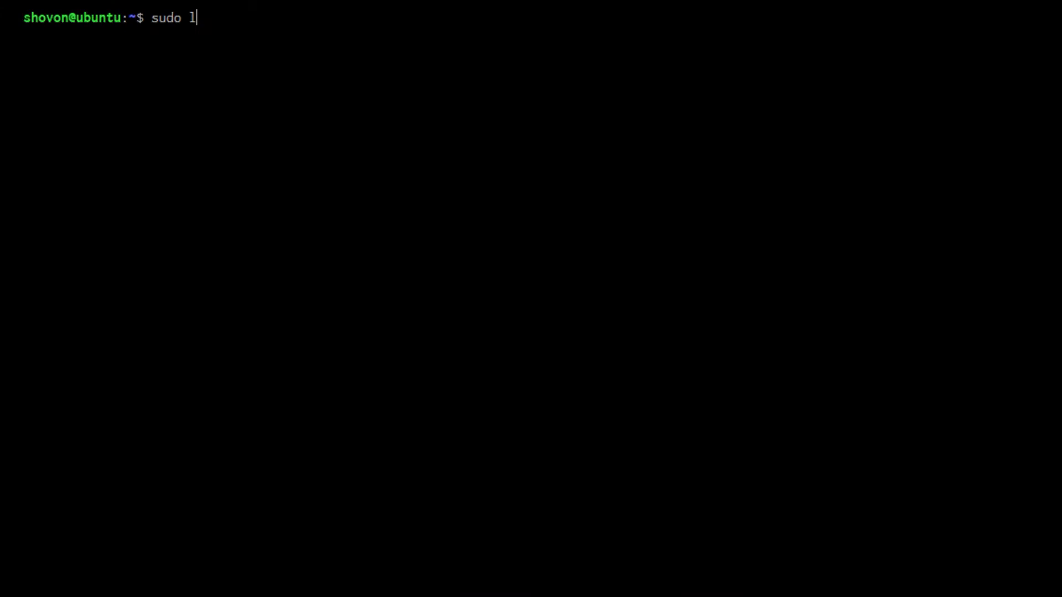
{"action": "type", "text": "xc launch"}
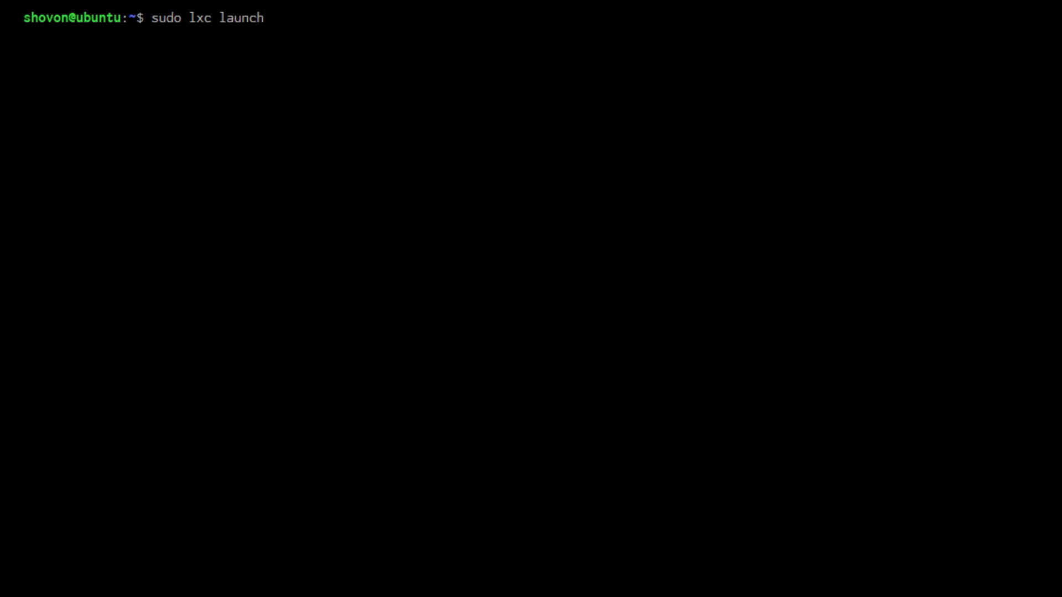
{"action": "type", "text": "imag"}
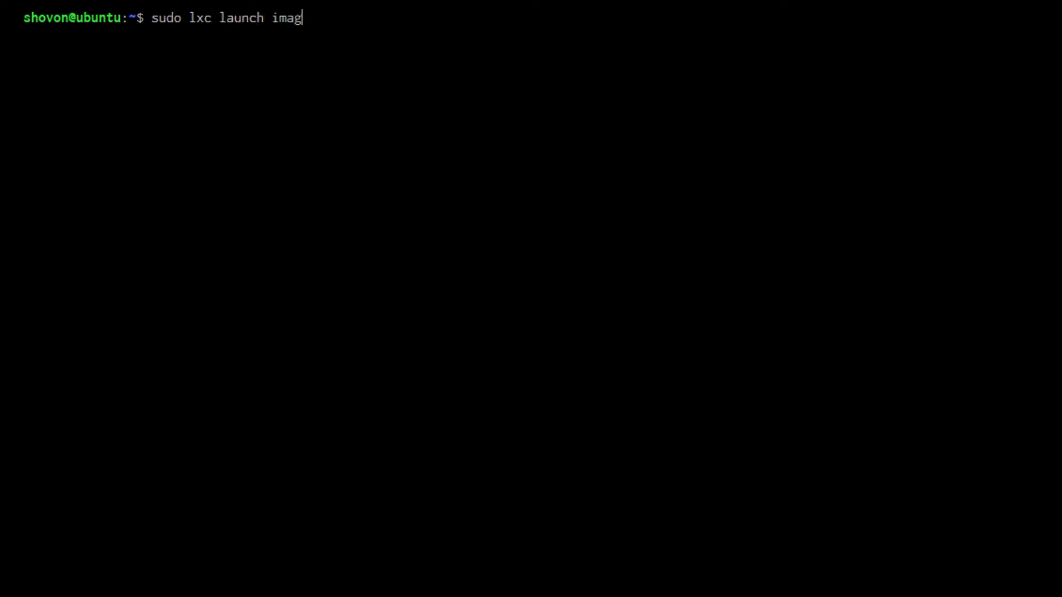
{"action": "type", "text": "es:"}
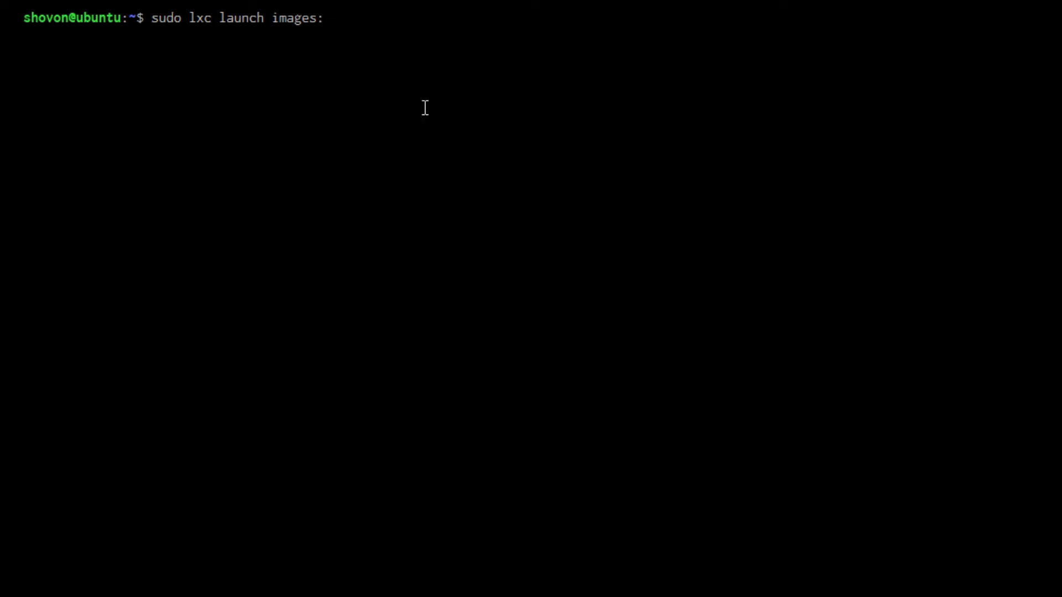
{"action": "type", "text": "ubuntu/xenial/amd64"}
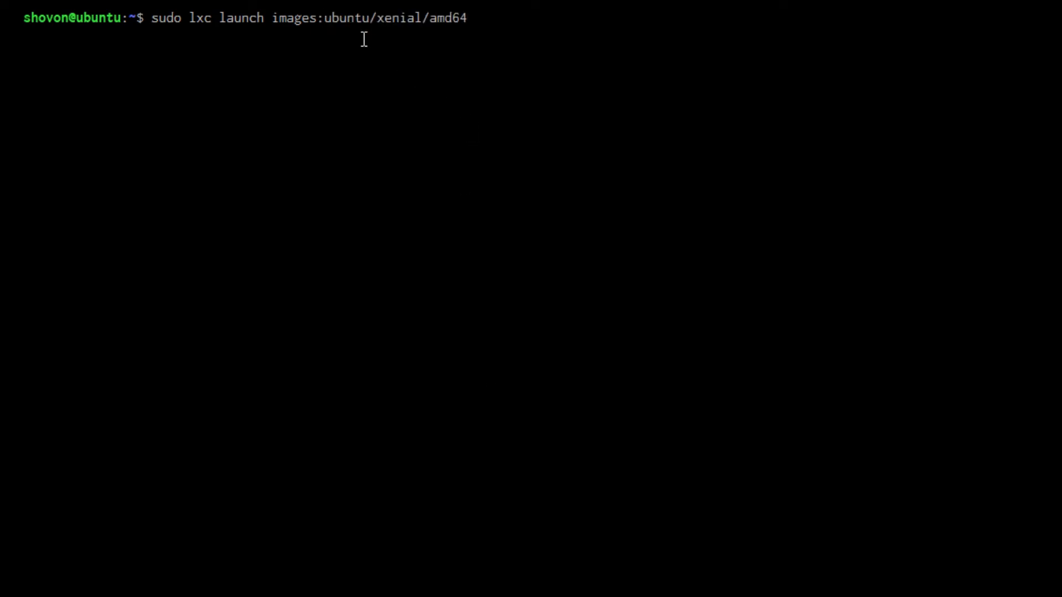
{"action": "mouse_move", "coordinate": [522, 115]}
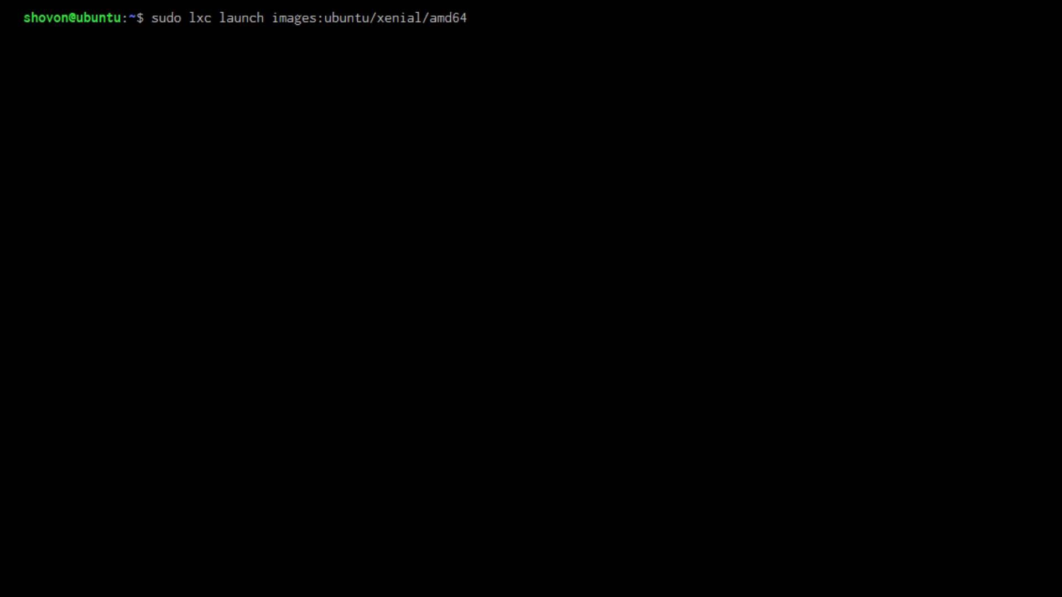
{"action": "type", "text": "test"}
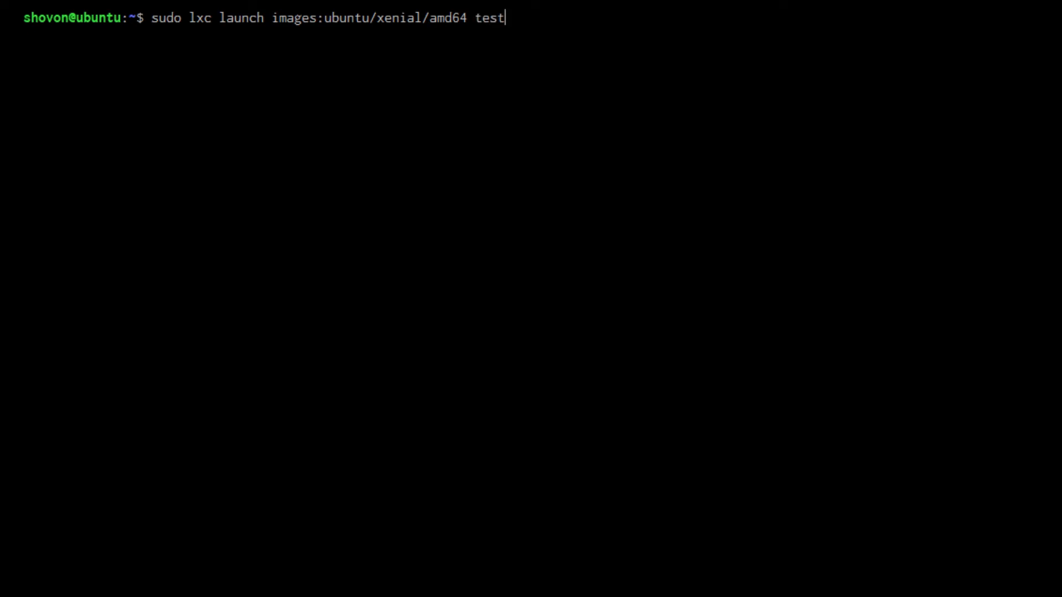
{"action": "type", "text": "1"}
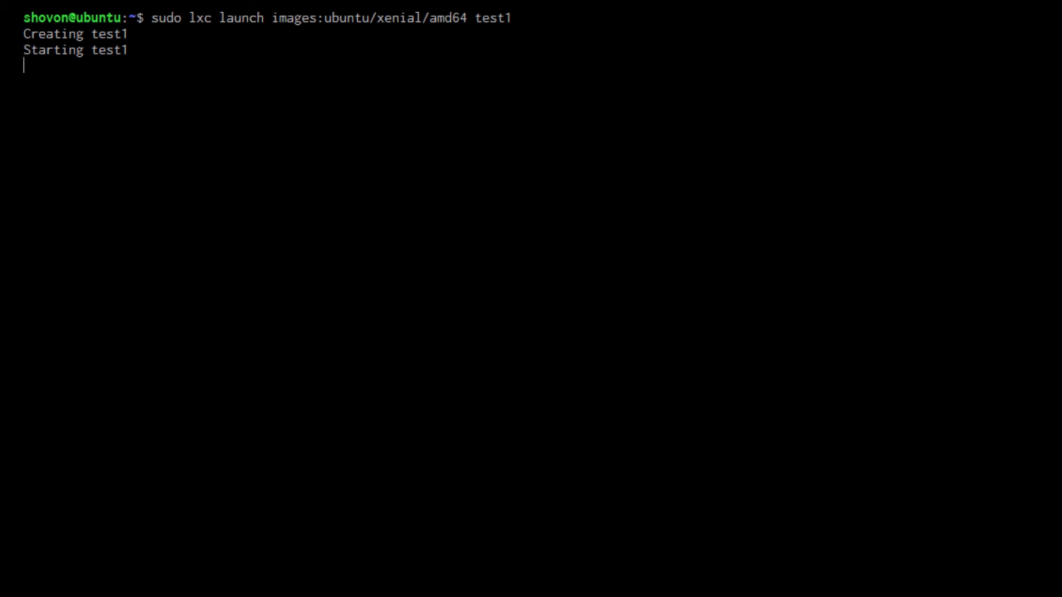
{"action": "type", "text": "sudo lxc list"}
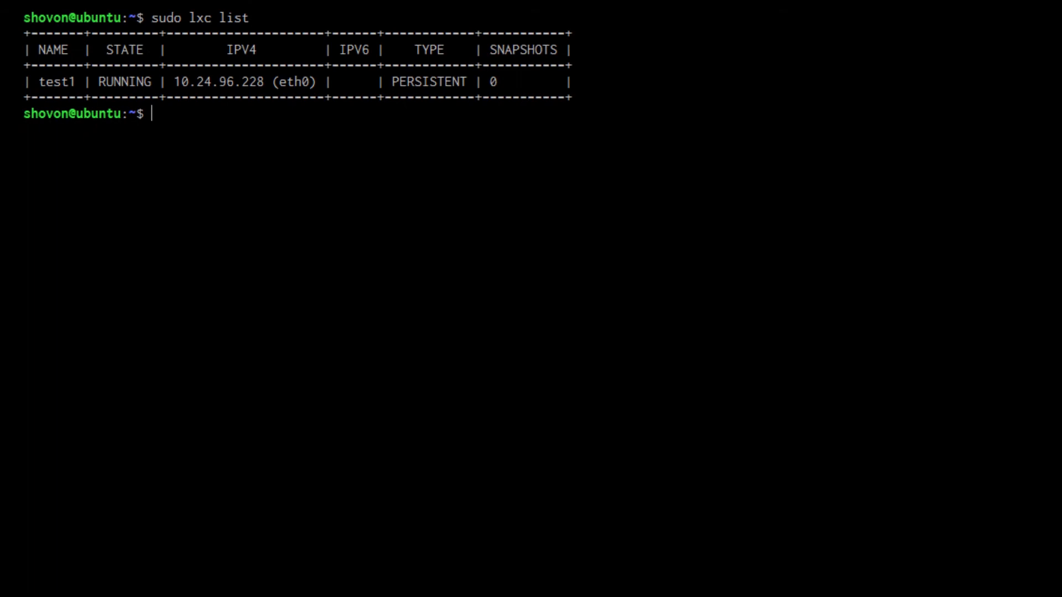
{"action": "mouse_move", "coordinate": [88, 81]}
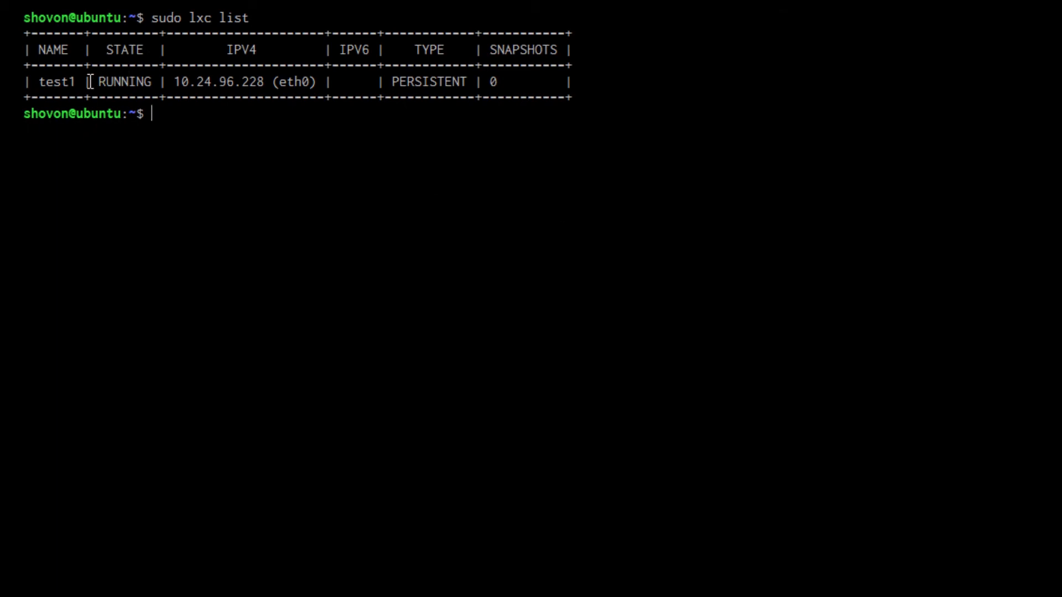
Check the container list showing test1 running with an IPv4 address.
{"action": "double_click", "coordinate": [55, 81]}
{"action": "type", "text": "sudo l"}
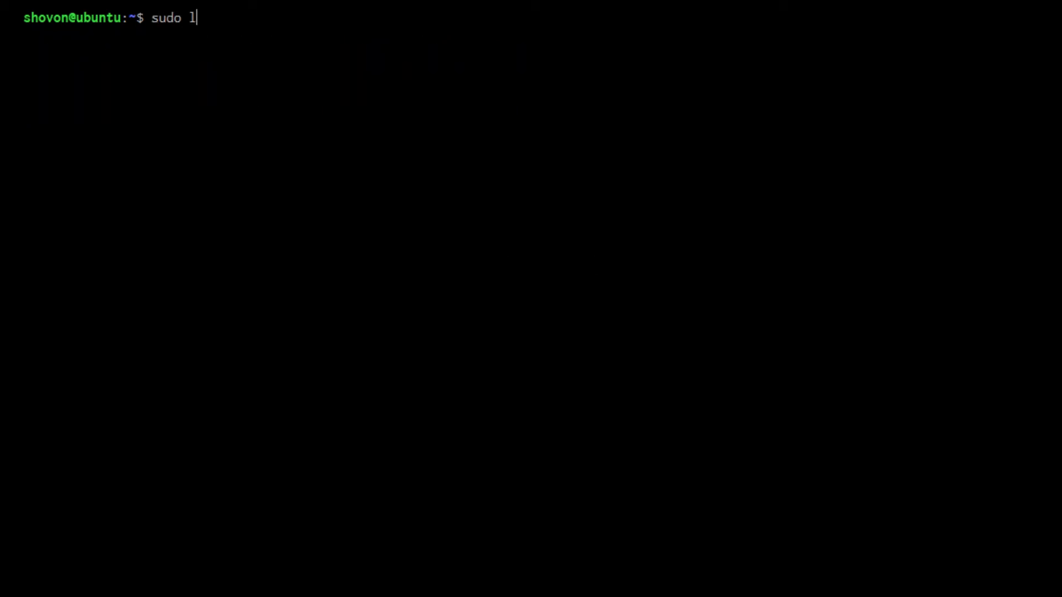
Open a bash shell in test1 with lxc exec and show its addresses with ip addr.
{"action": "type", "text": "xc ex"}
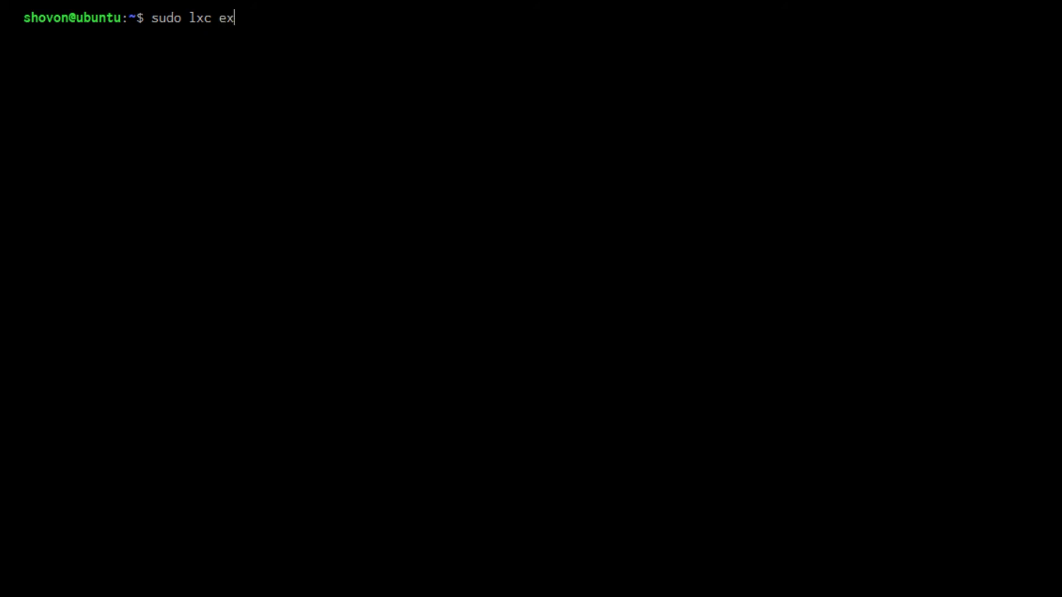
{"action": "type", "text": "ec test1"}
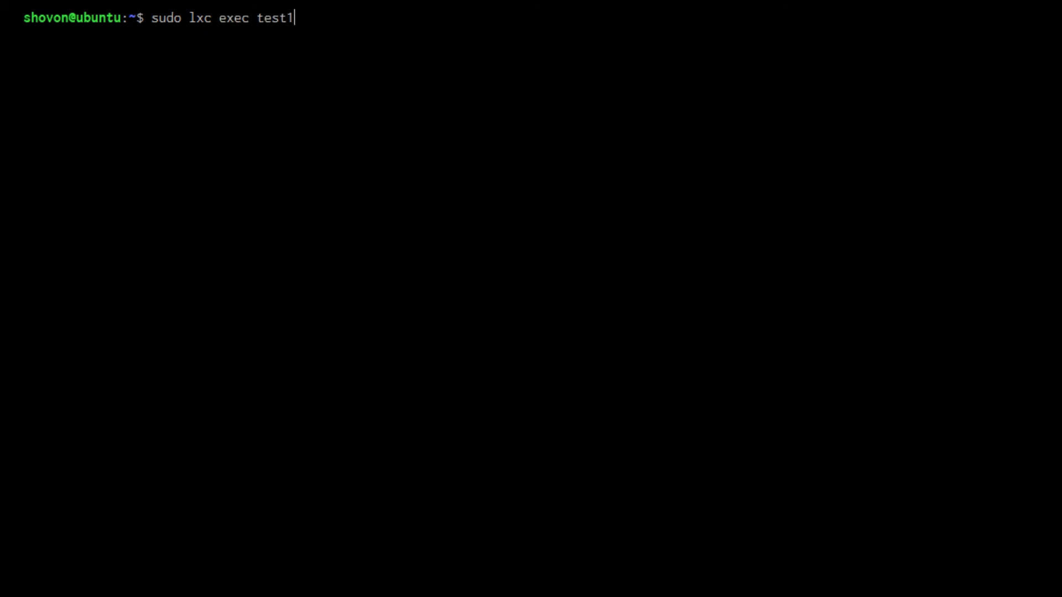
{"action": "type", "text": "-- '"}
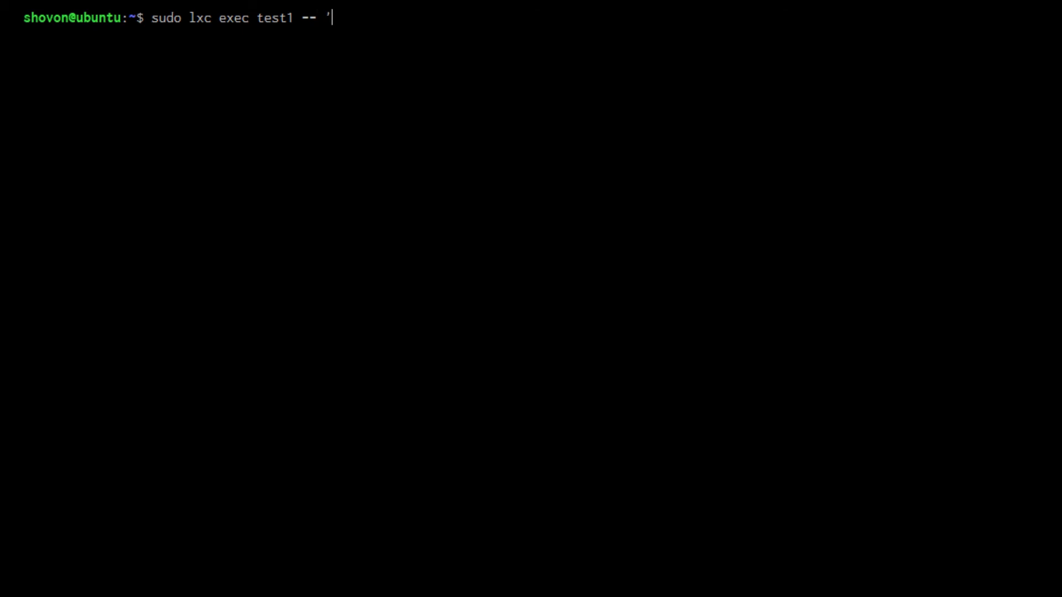
{"action": "type", "text": "bash'"}
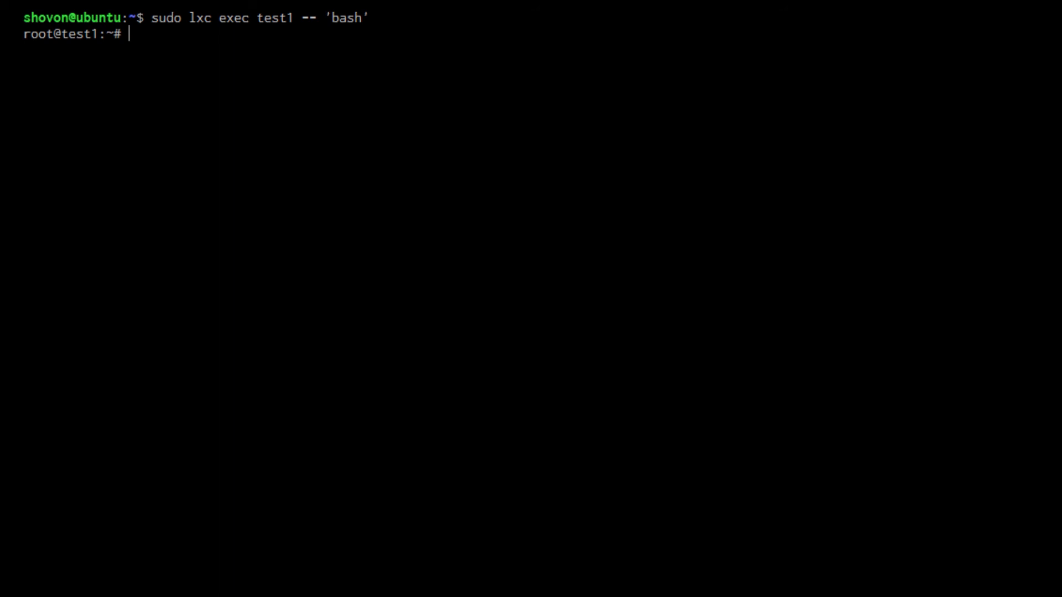
{"action": "type", "text": "ip addr"}
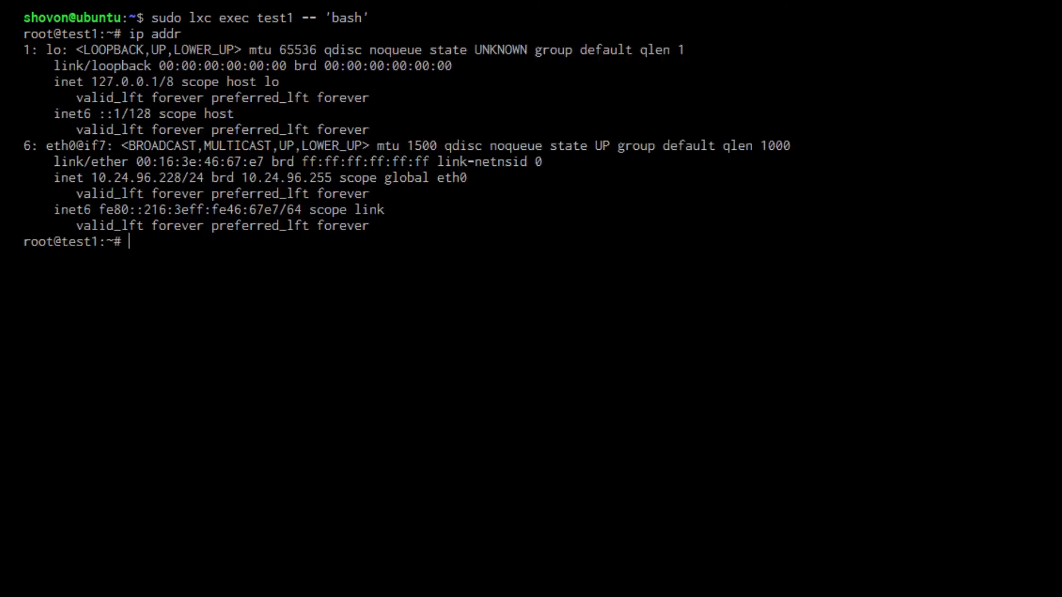
{"action": "double_click", "coordinate": [146, 177]}
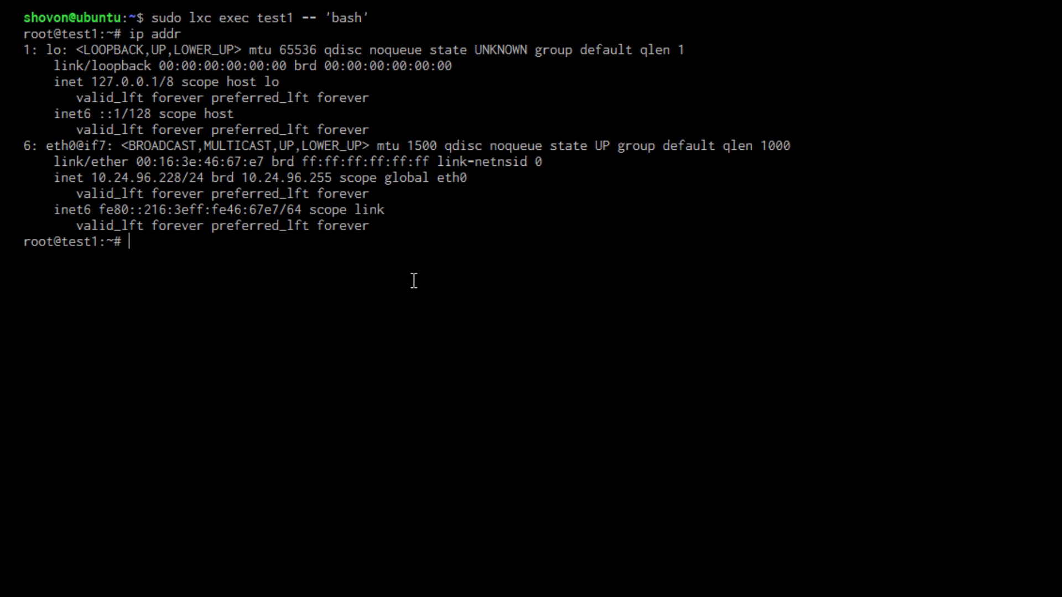
{"action": "type", "text": "lsb_release"}
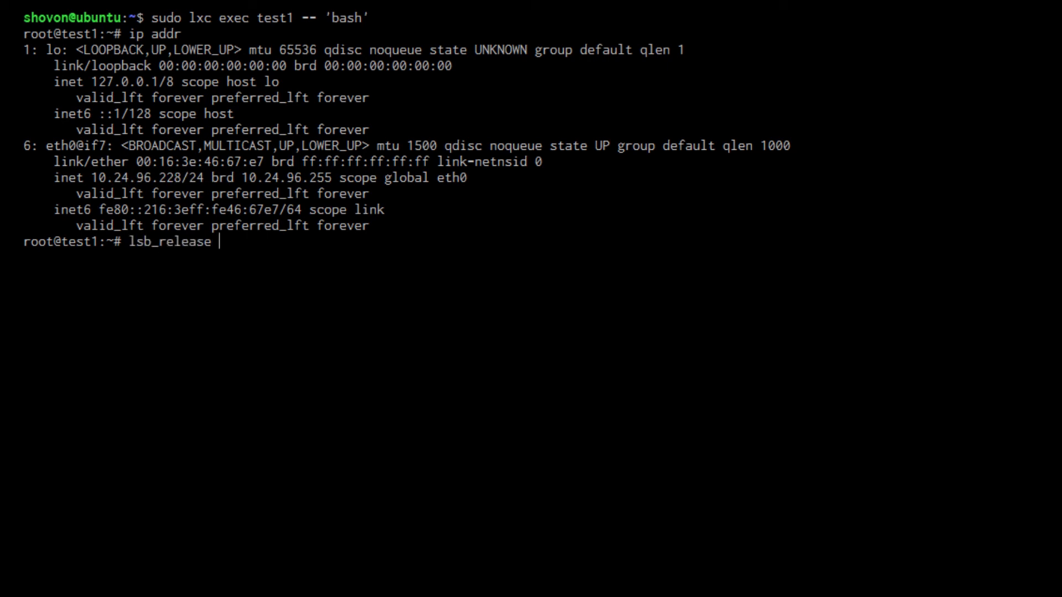
{"action": "key", "text": "Return"}
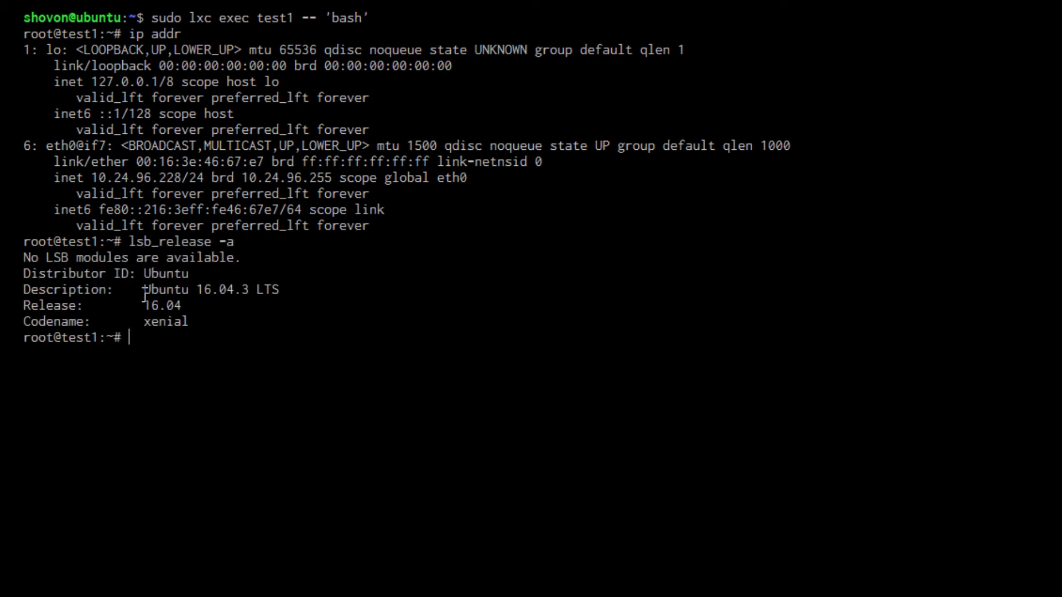
{"action": "mouse_move", "coordinate": [529, 385]}
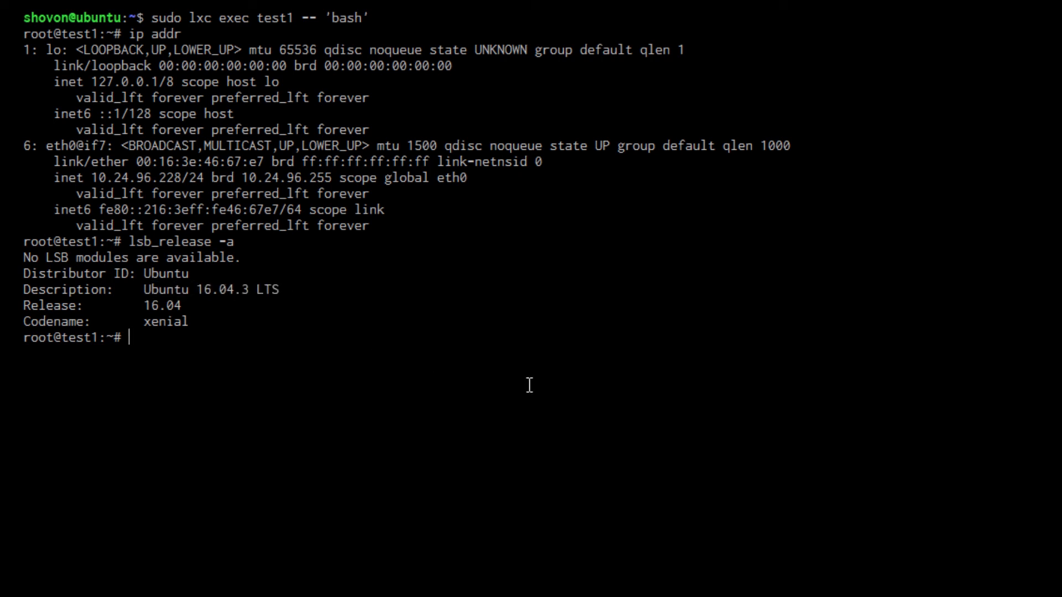
{"action": "type", "text": "ping www.g"}
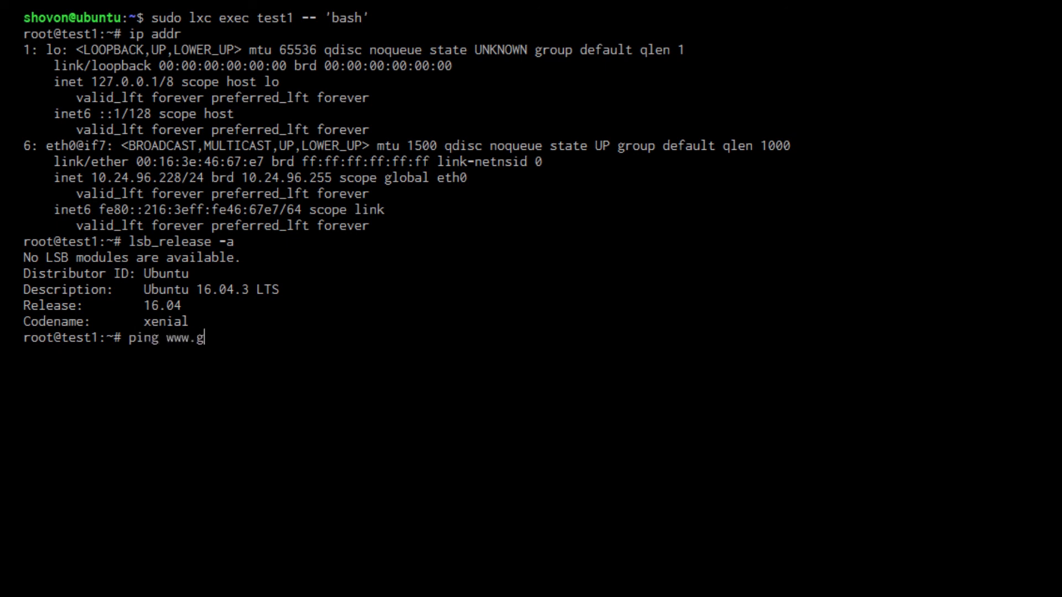
{"action": "type", "text": "oogle.com"}
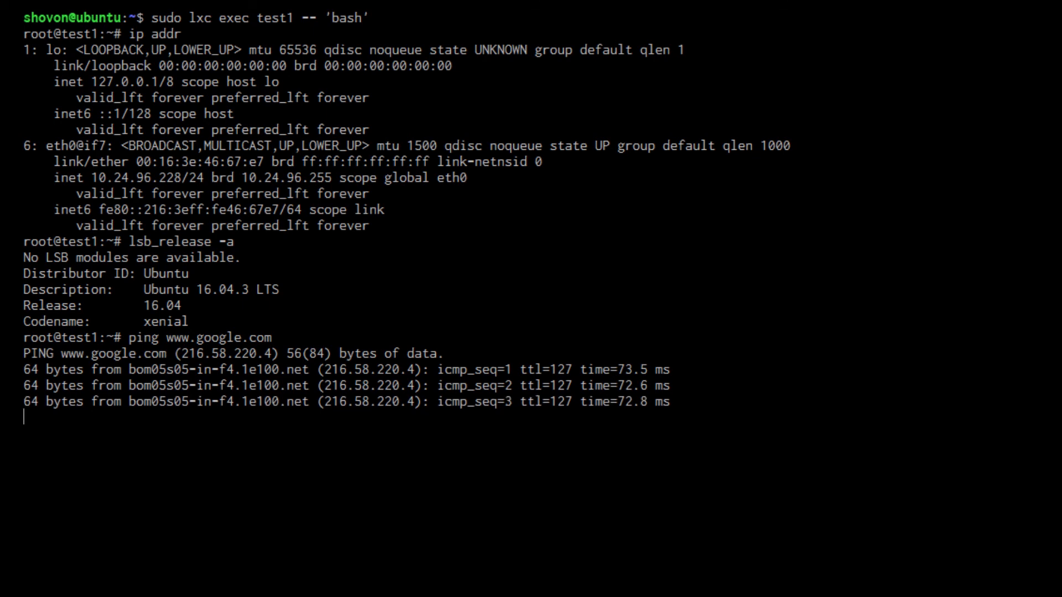
{"action": "key", "text": "ctrl+c"}
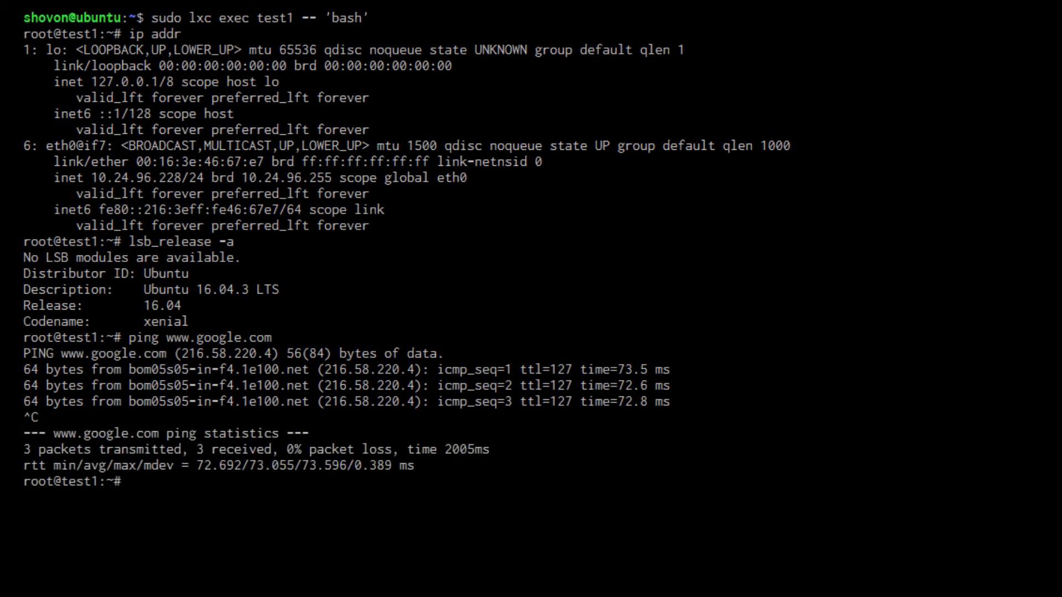
{"action": "type", "text": "e"}
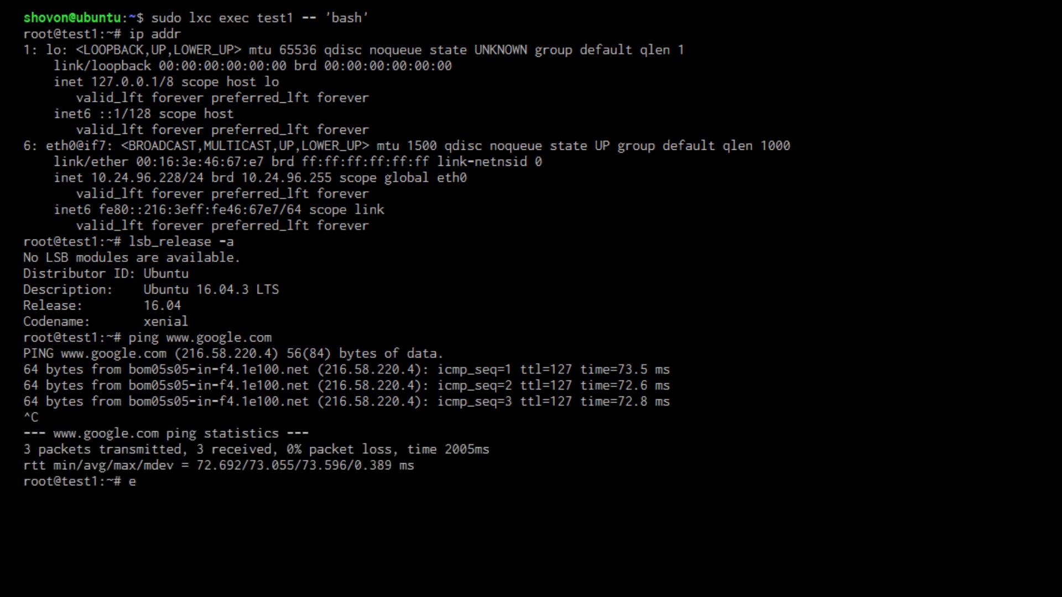
{"action": "type", "text": "xit"}
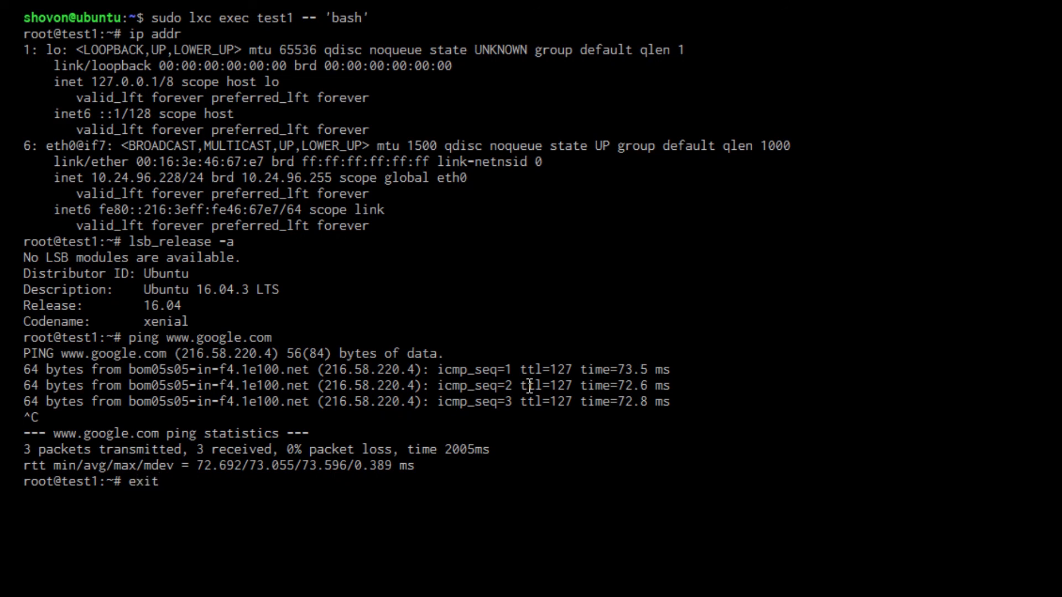